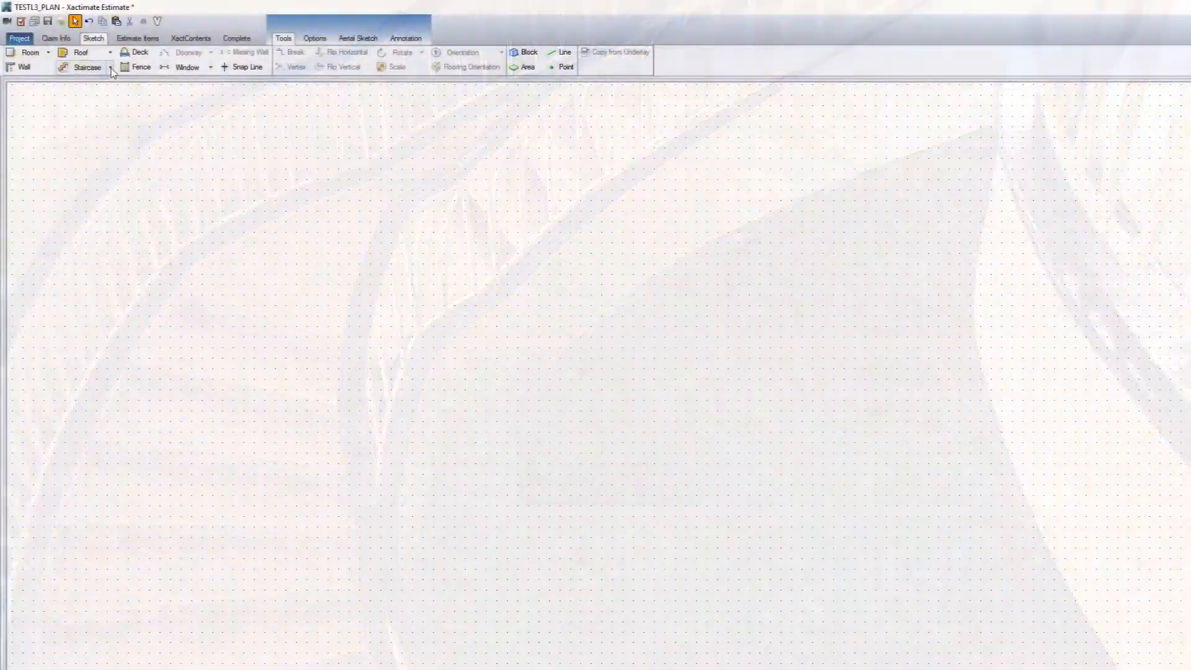
# - Place a preset staircase shape from the Staircase dropdown on the Sketch tab
pyautogui.click(109, 67)
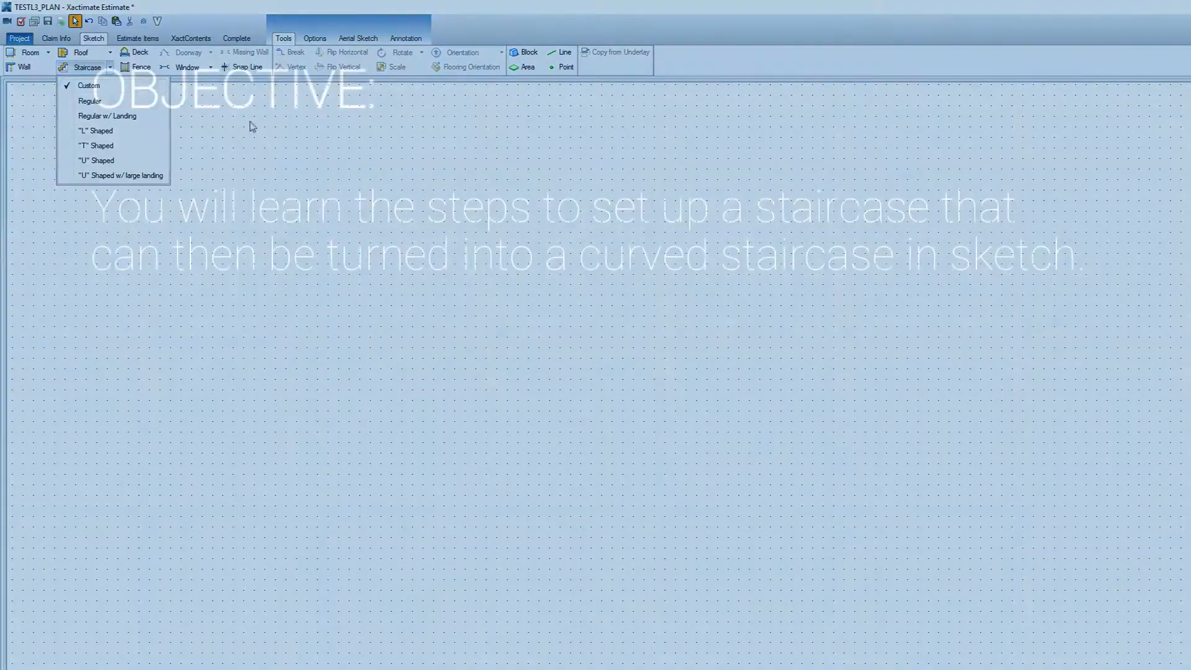
pyautogui.click(88, 101)
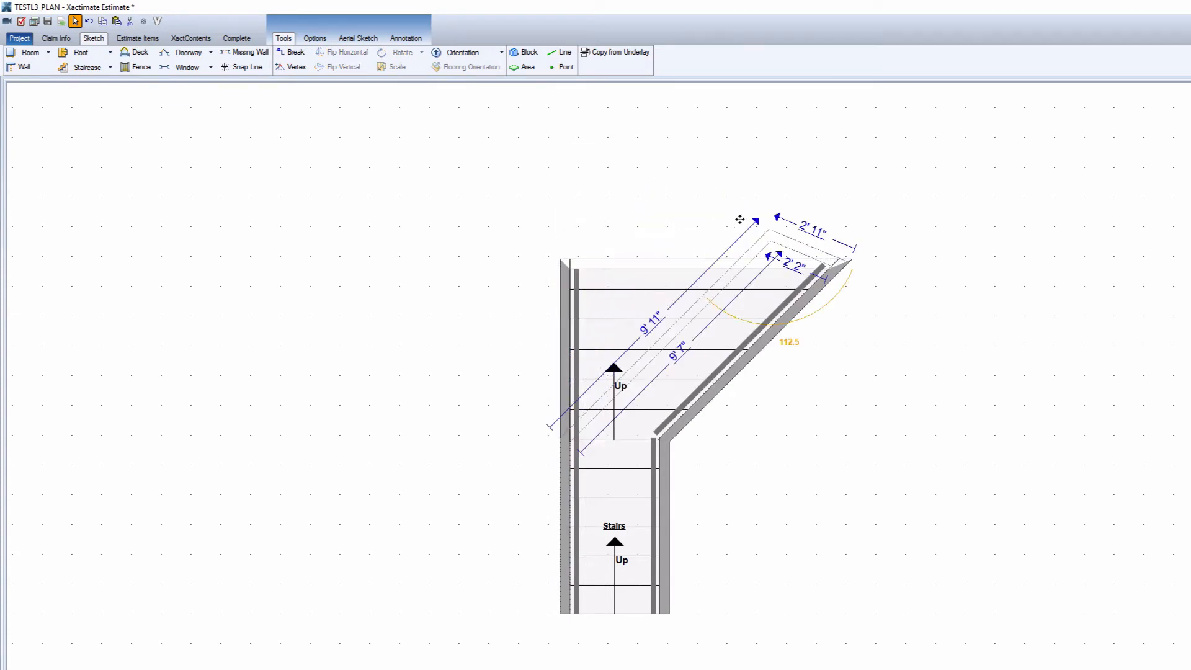
# - Swing the upper flight to about 112.5° from the lower flight
pyautogui.moveTo(751, 221); pyautogui.dragTo(811, 178)
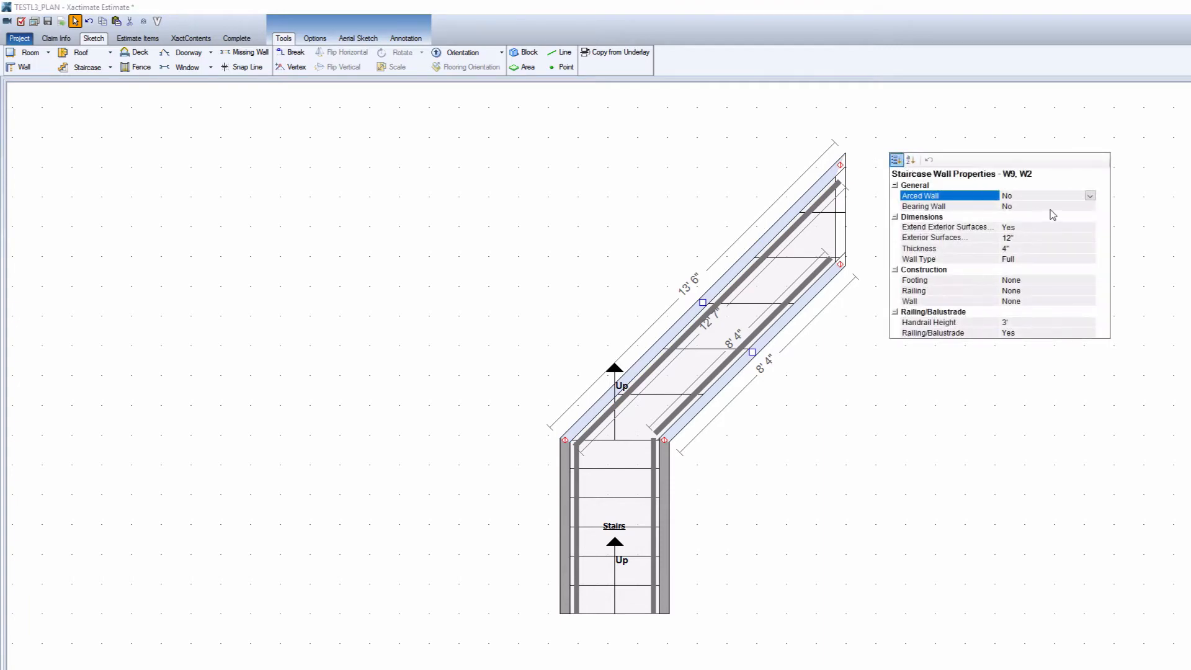
# - Set Arced Wall to Yes for side walls W9 and W2, then edit Arc Distance
pyautogui.click(1090, 195)
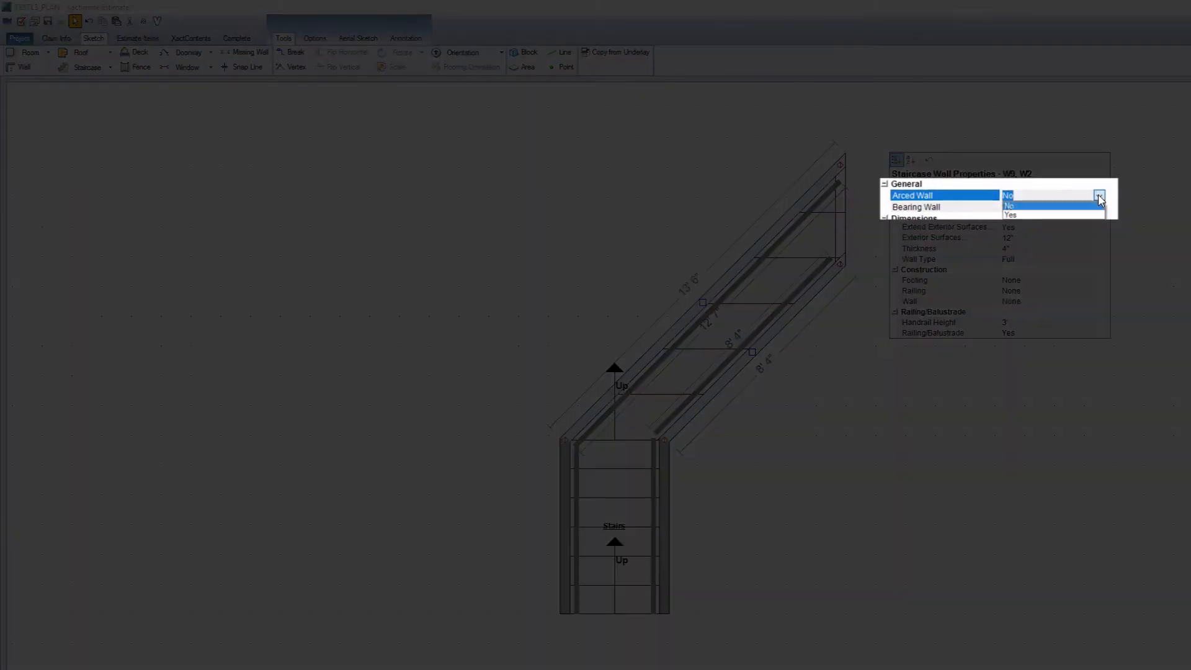
pyautogui.click(1011, 214)
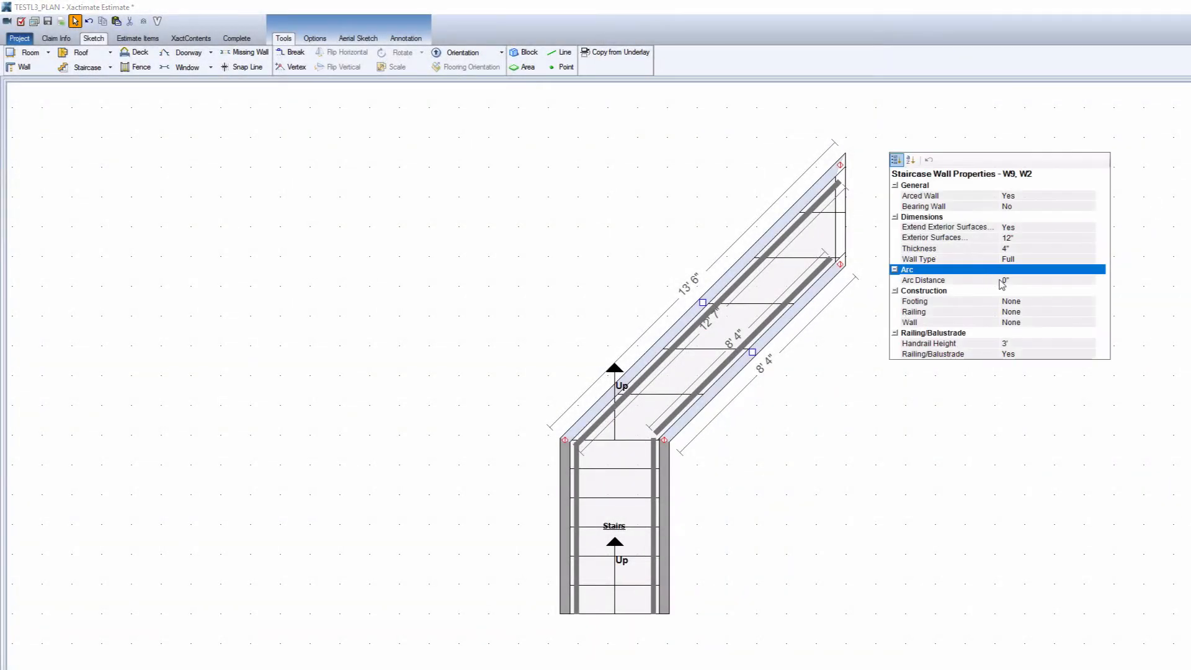
pyautogui.click(1005, 279)
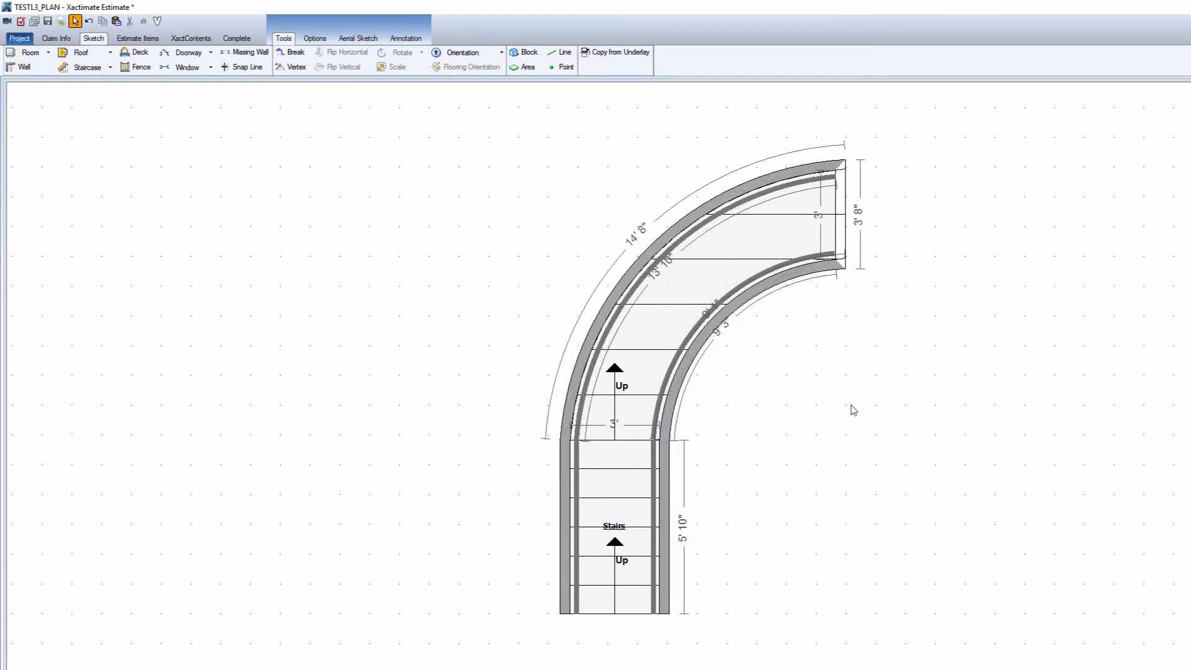
# - Select the curved upper flight to show its staircase properties
pyautogui.click(695, 304)
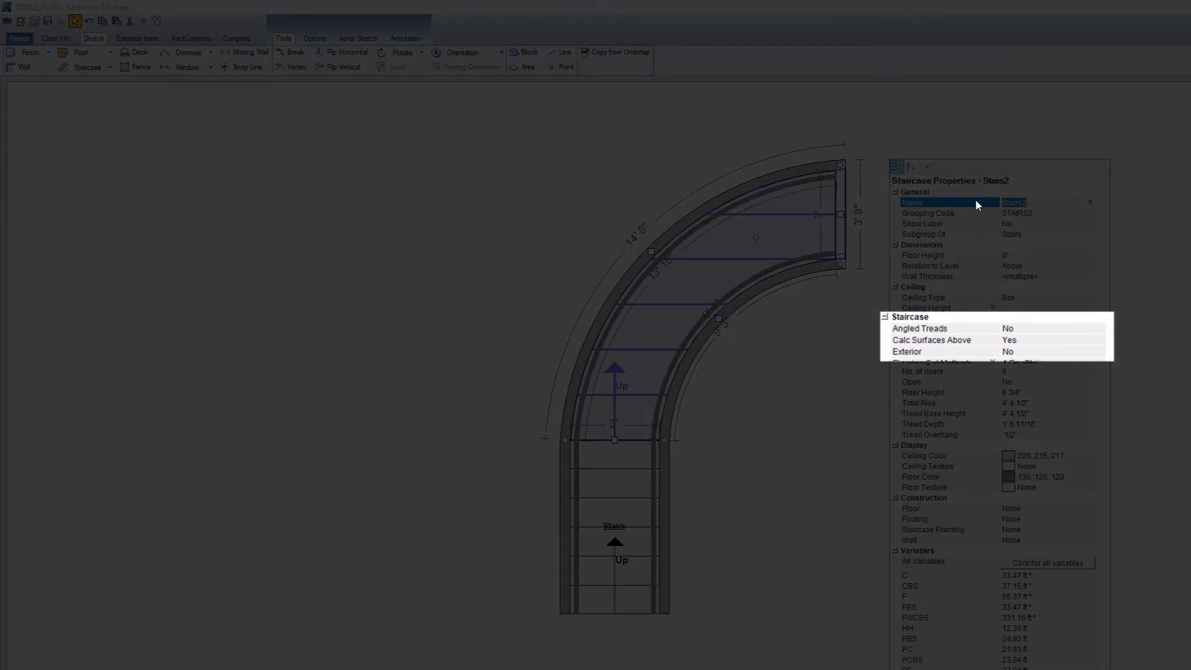
pyautogui.moveTo(990, 257)
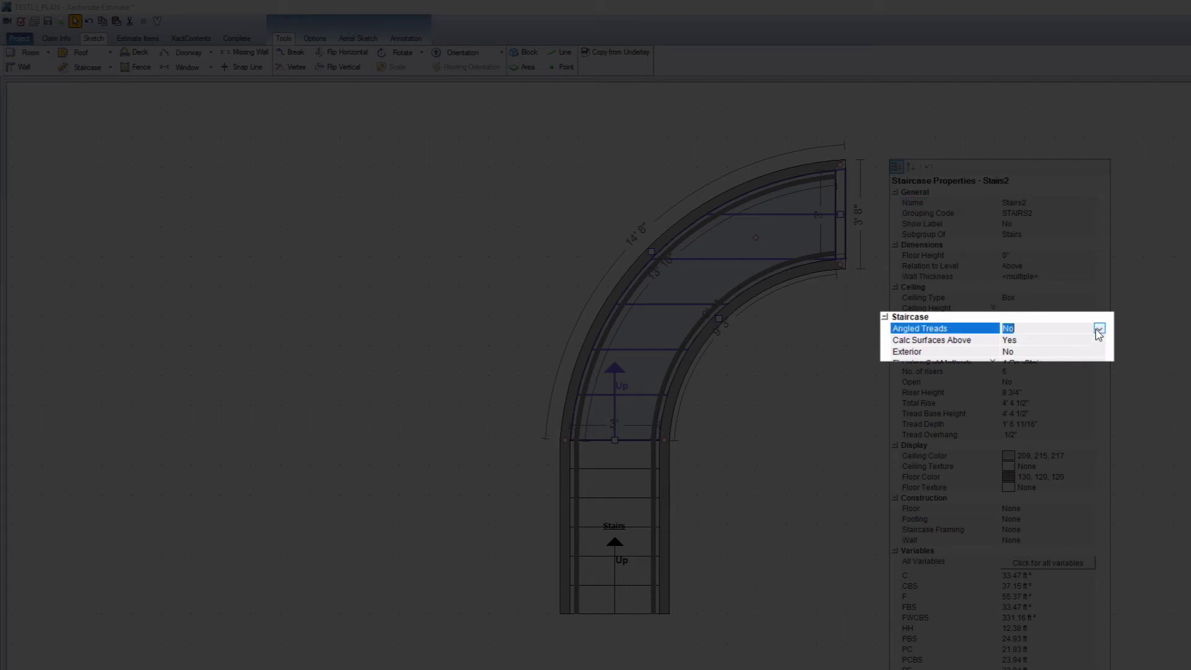
# - Set Angled Treads to Yes in Staircase Properties
pyautogui.click(1099, 328)
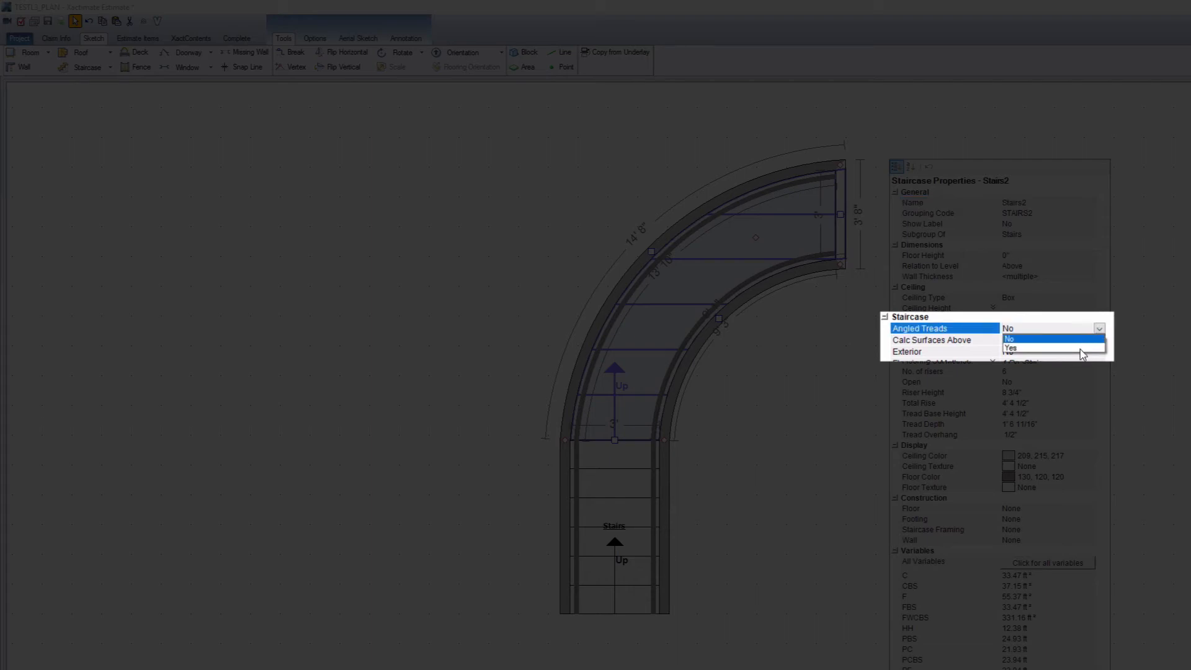
pyautogui.click(1012, 348)
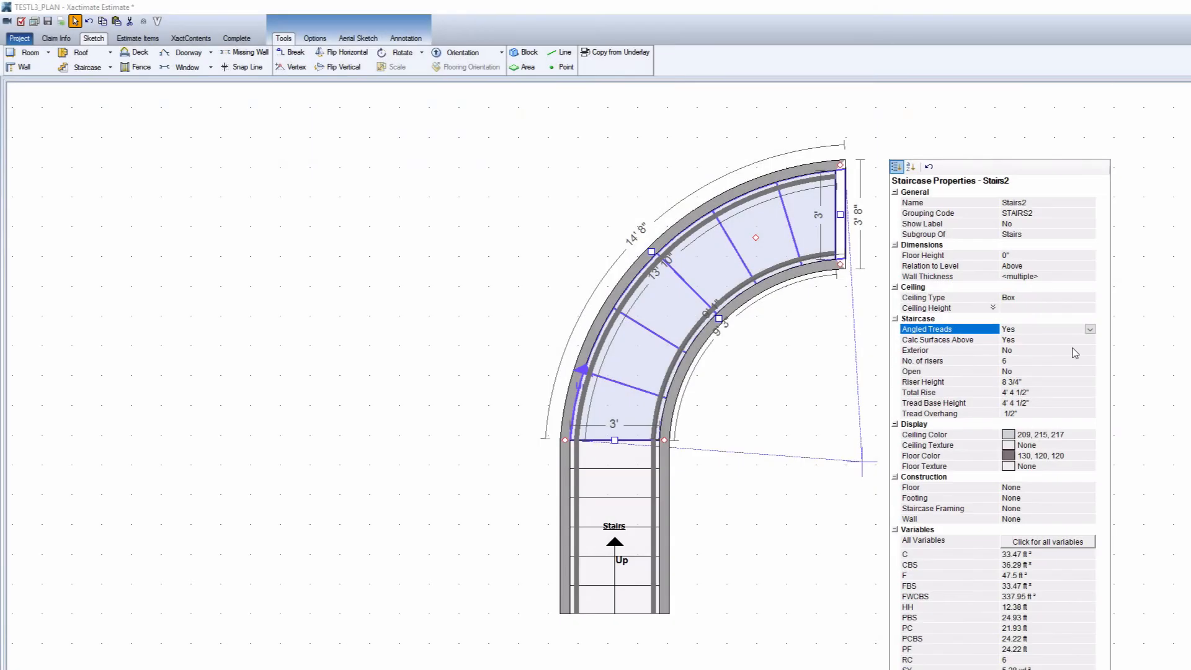